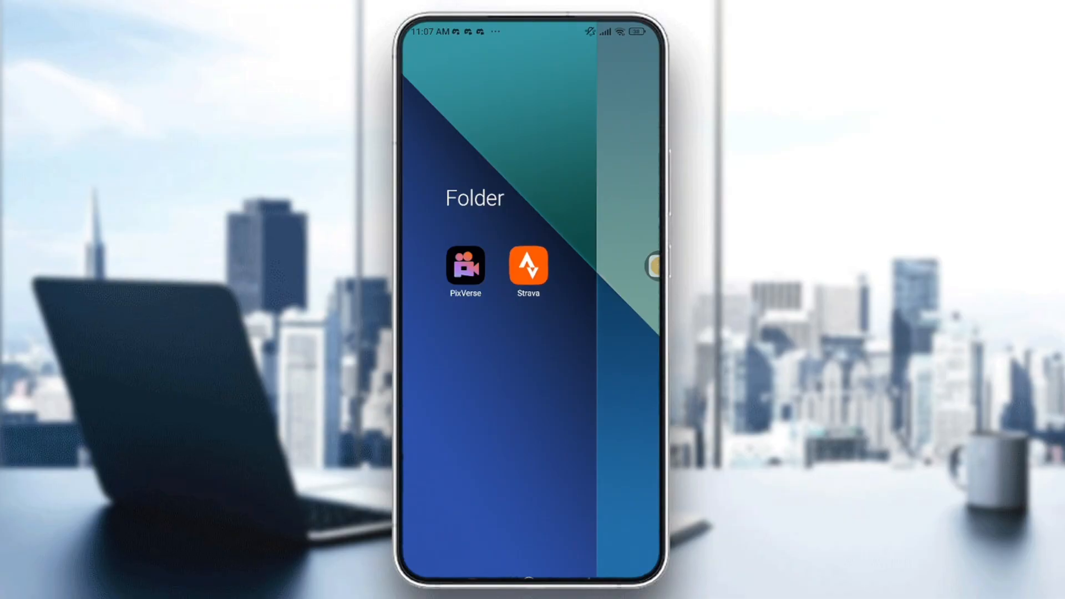
Step: Launch Strava, go to the You tab and reach the account settings page
click(527, 266)
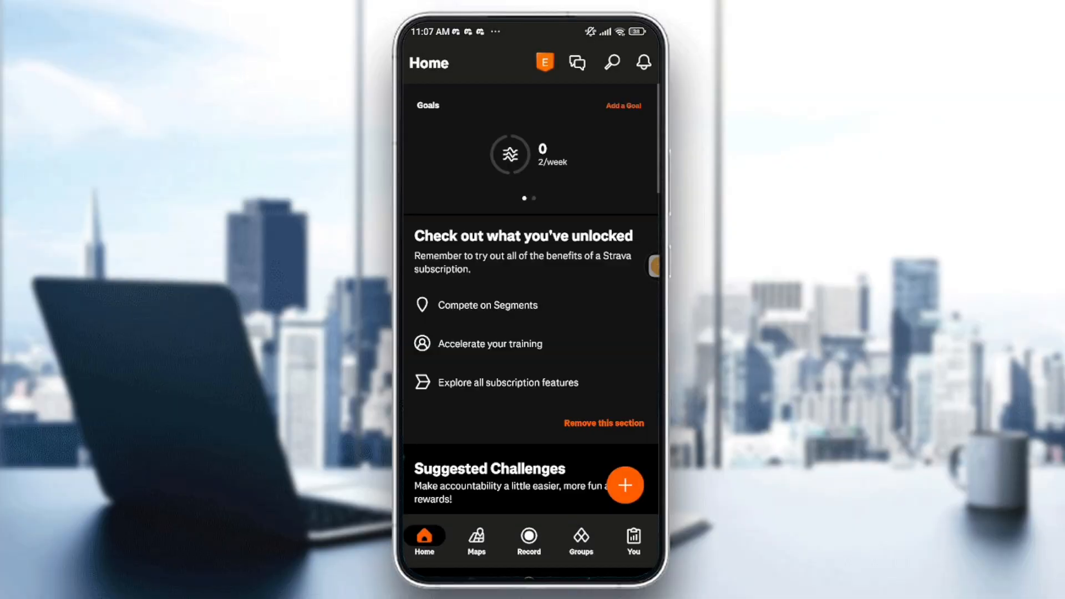
click(631, 537)
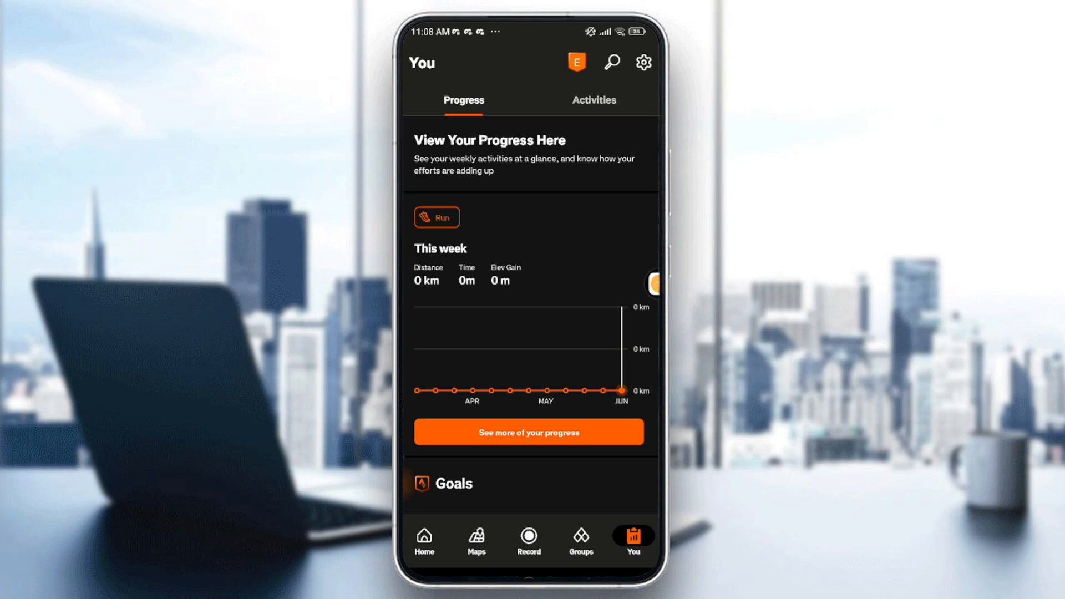
click(643, 61)
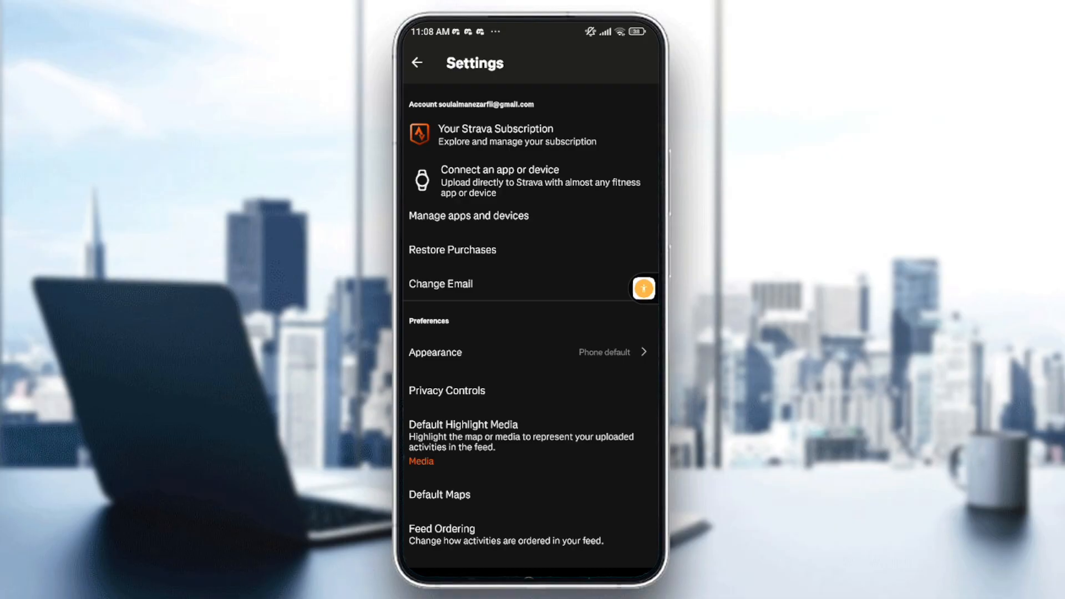
Step: Choose 'Connect an app or device' from the Strava settings list
click(529, 180)
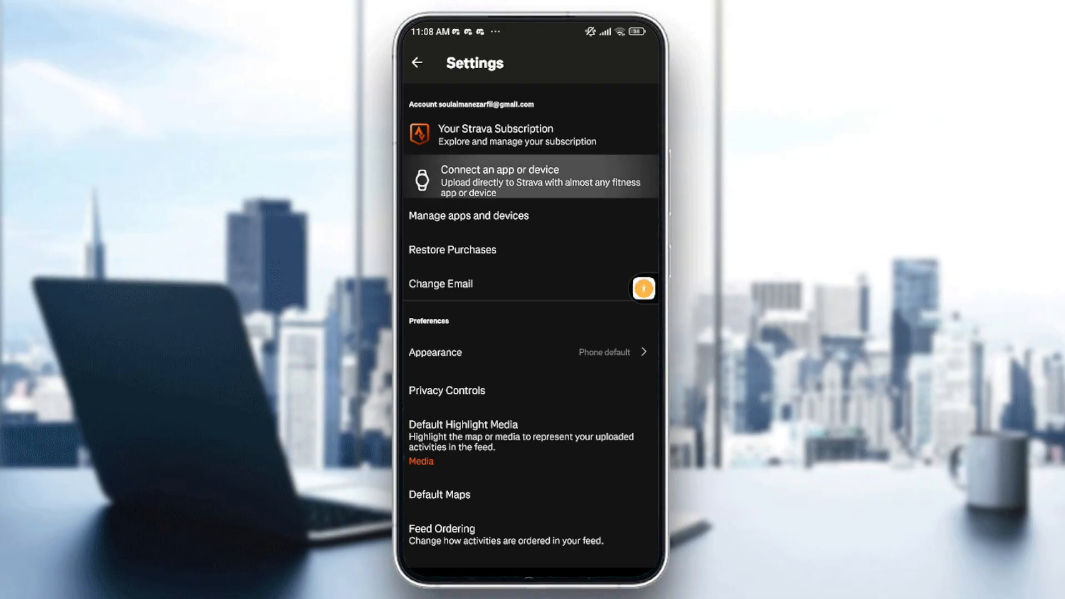
click(530, 180)
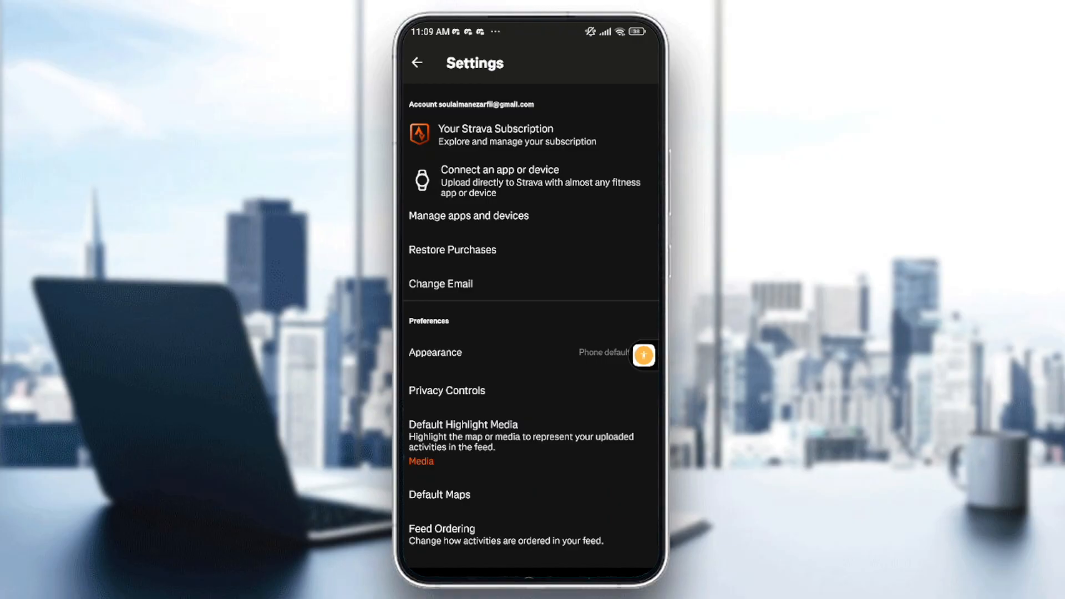
mouse_move(529, 215)
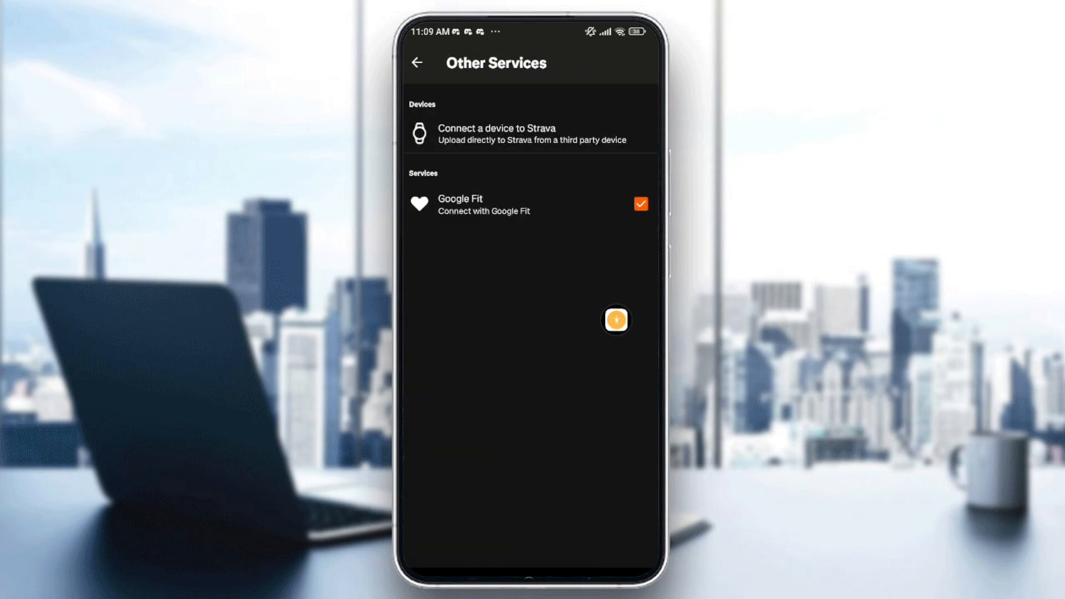
Step: Nudge the Other Services view showing Google Fit as a connected service
drag(616, 319, 653, 309)
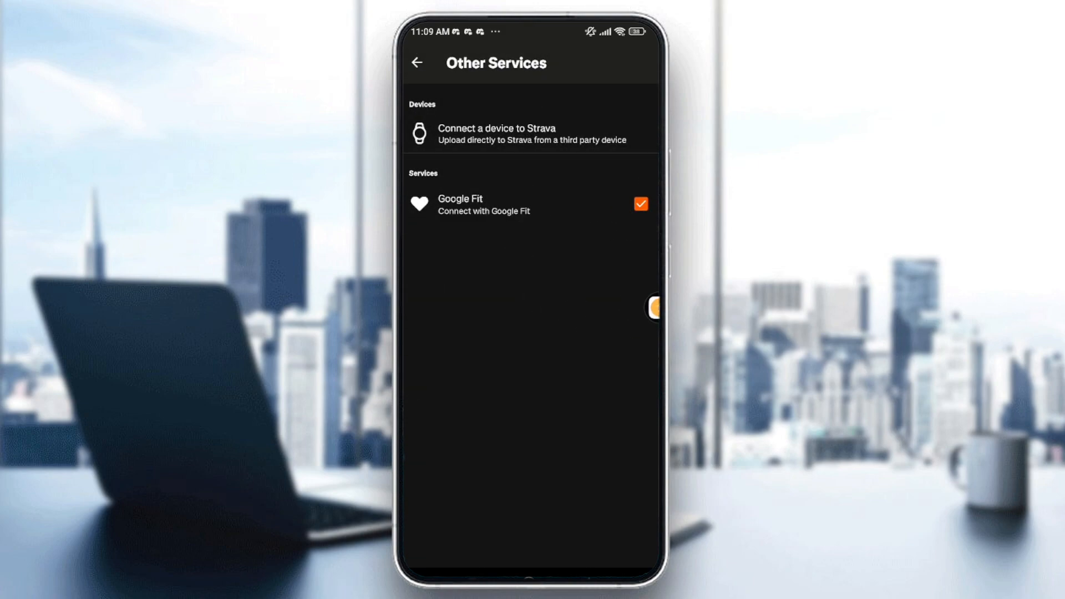